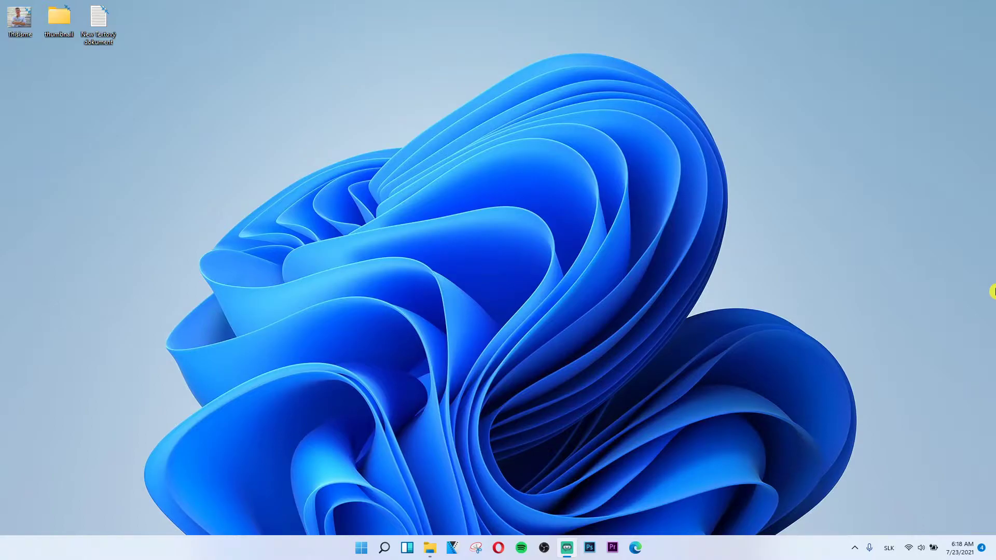
mouse_move(991, 302)
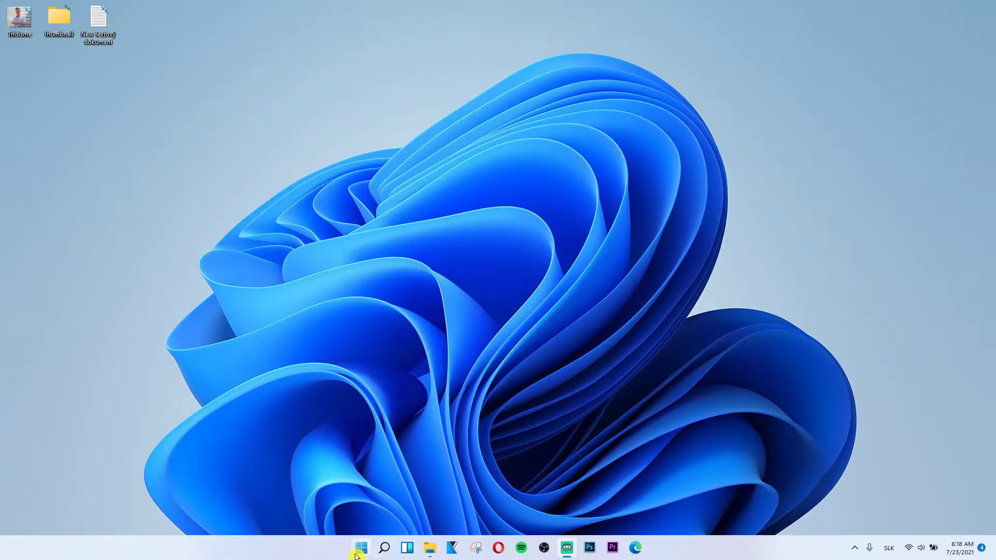
- Launch Settings from the Start button's quick links menu
right_click(359, 548)
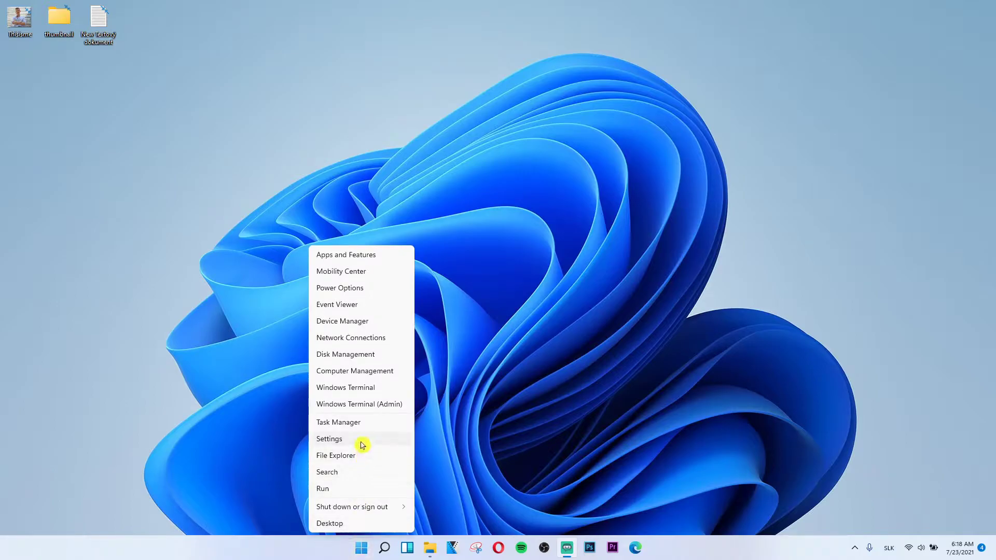
click(329, 438)
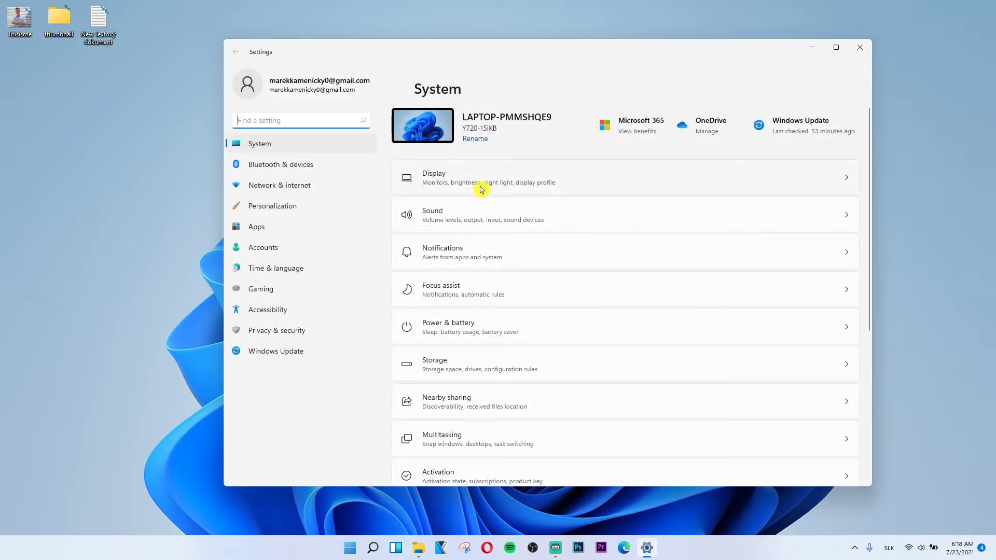
mouse_move(730, 312)
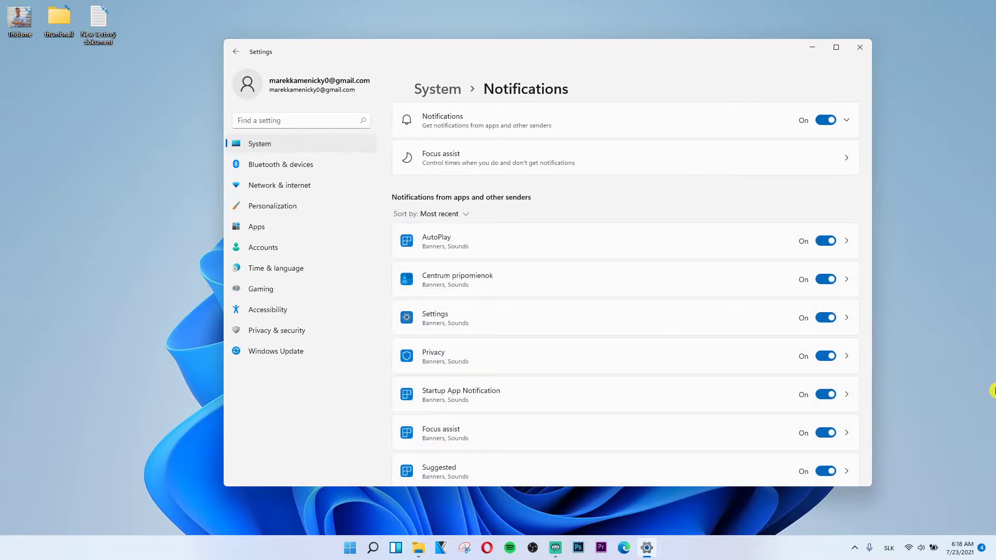
- Reveal the 'Show notifications on the lock screen' and related options under the Notifications toggle
click(846, 120)
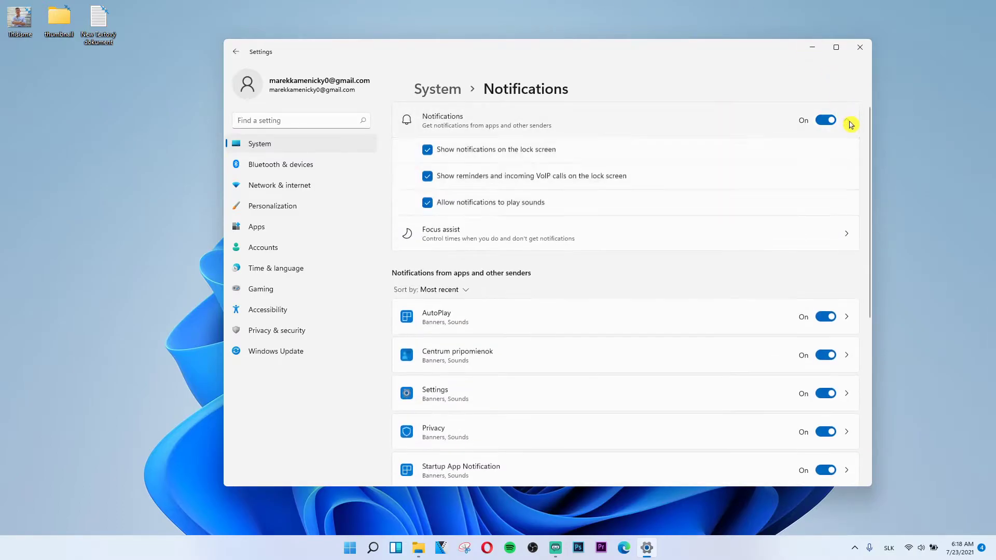
click(846, 119)
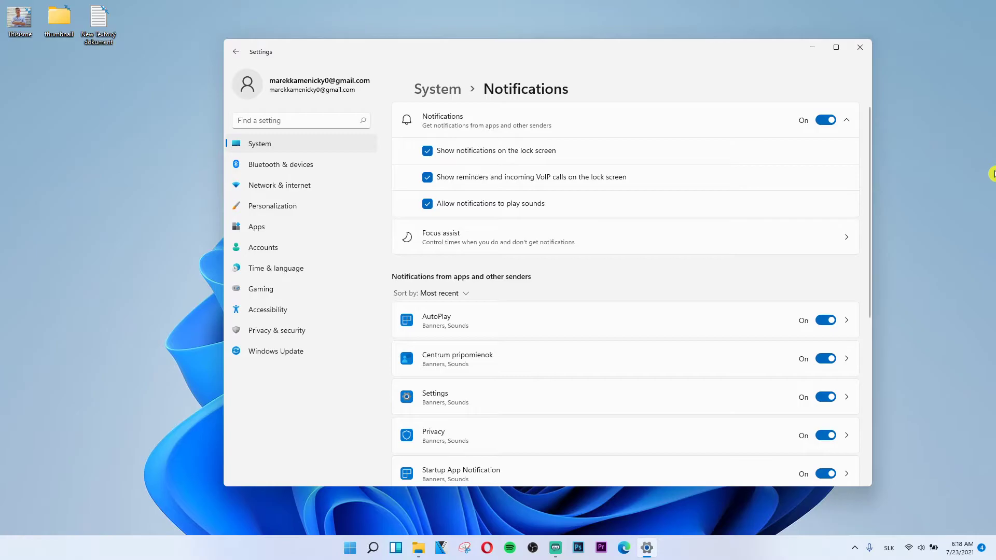
mouse_move(447, 148)
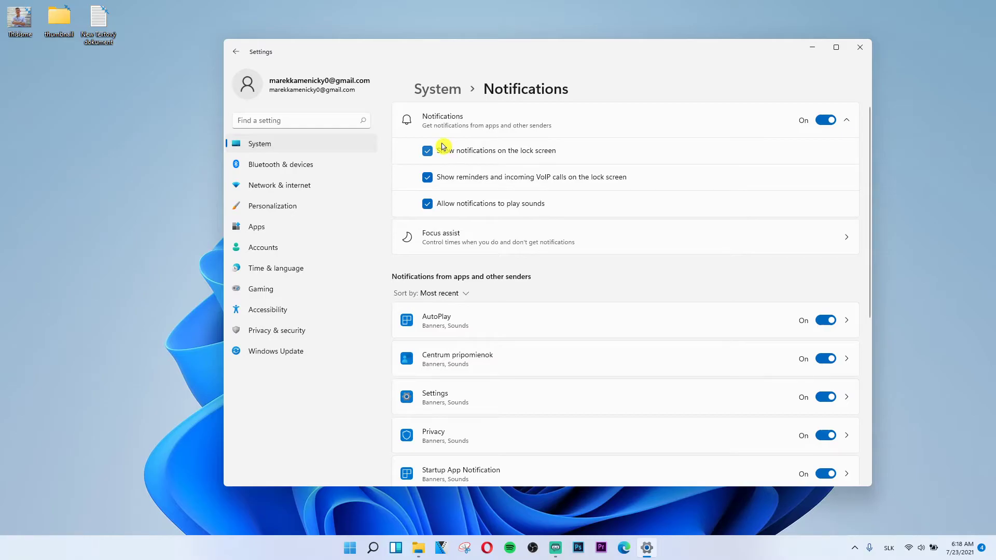
mouse_move(226, 100)
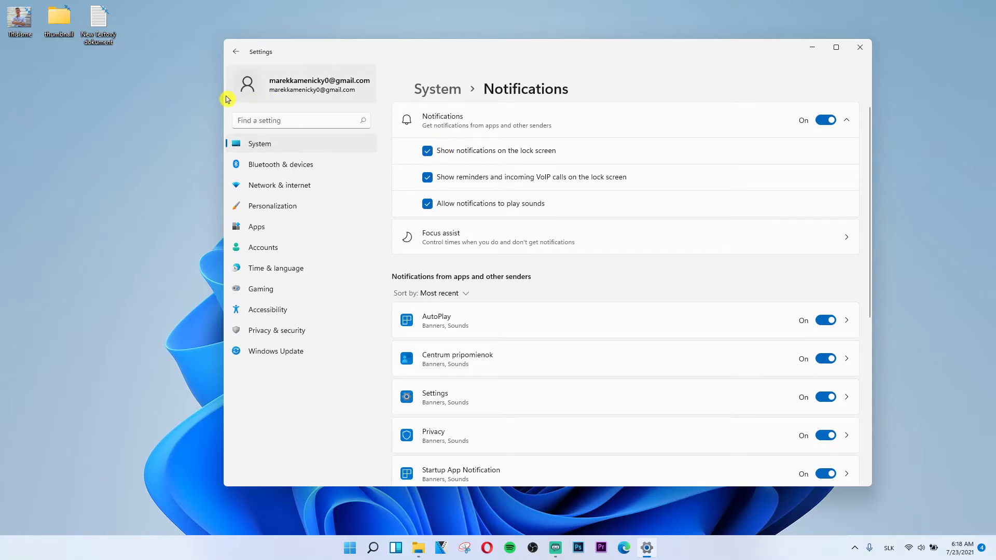
mouse_move(63, 88)
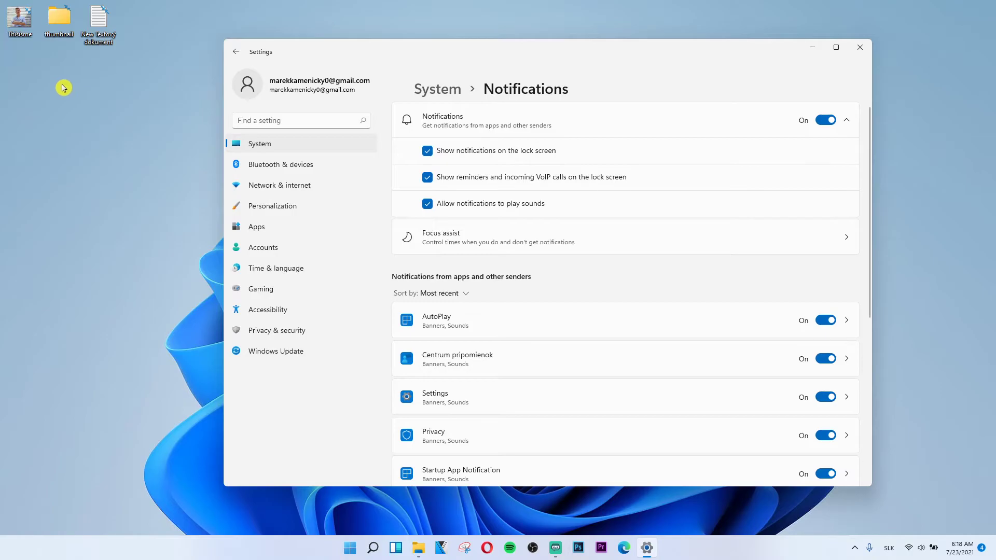
mouse_move(390, 177)
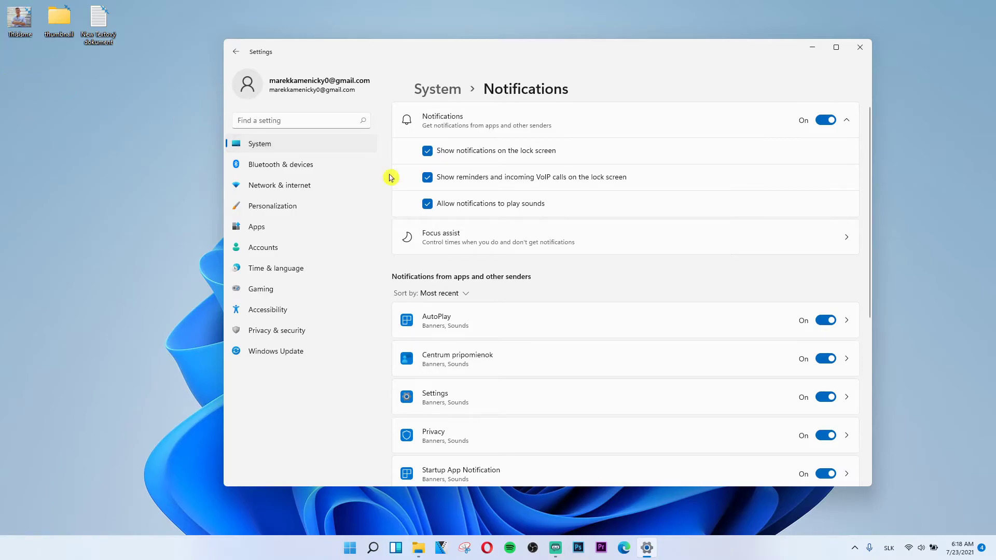
mouse_move(991, 520)
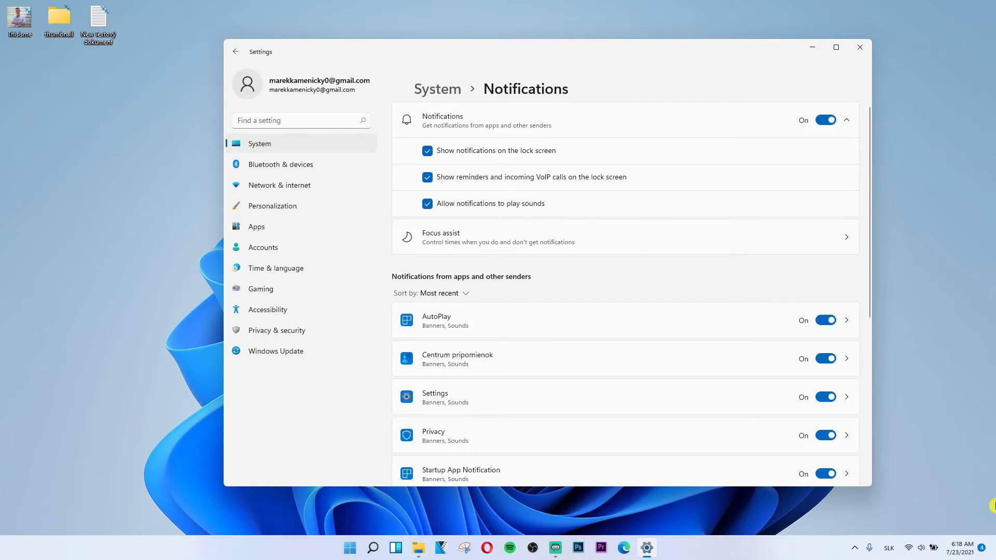